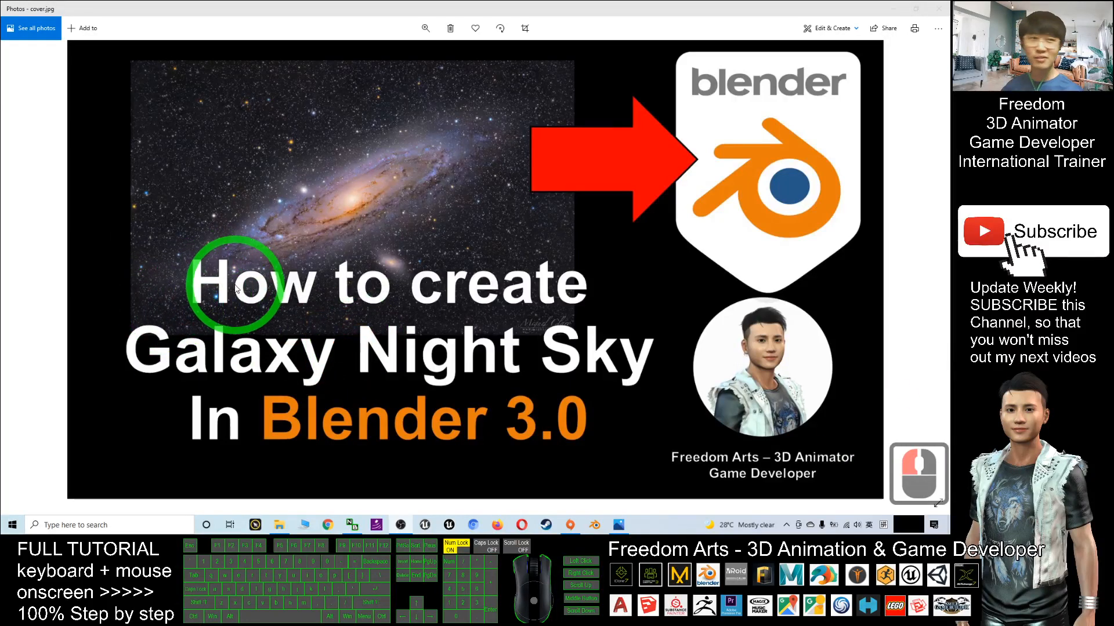
mouse_move(366, 213)
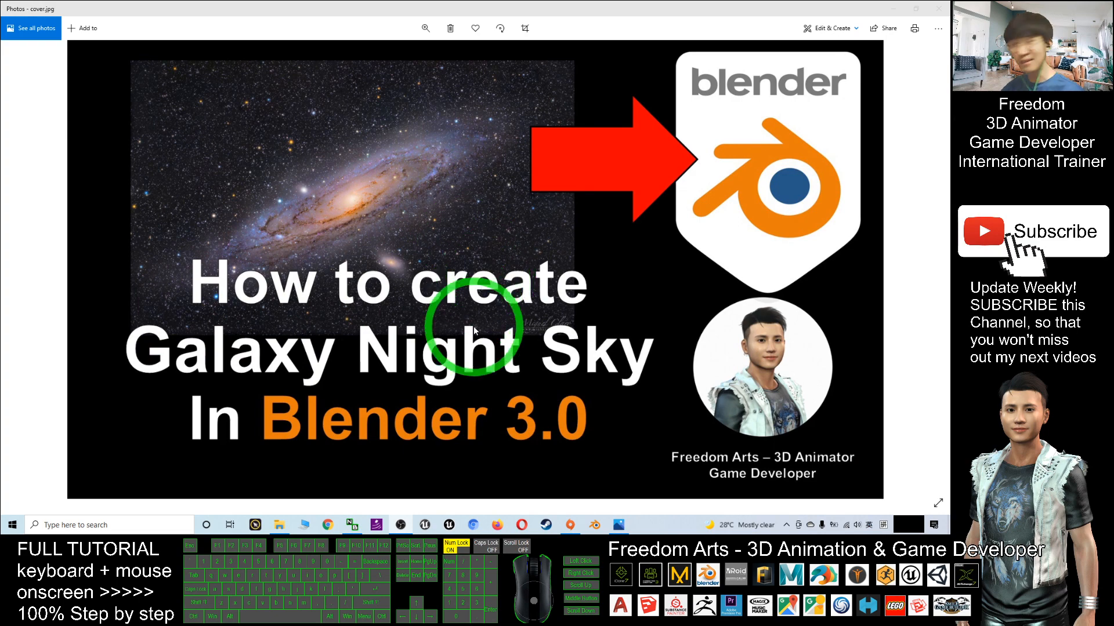
mouse_move(526, 334)
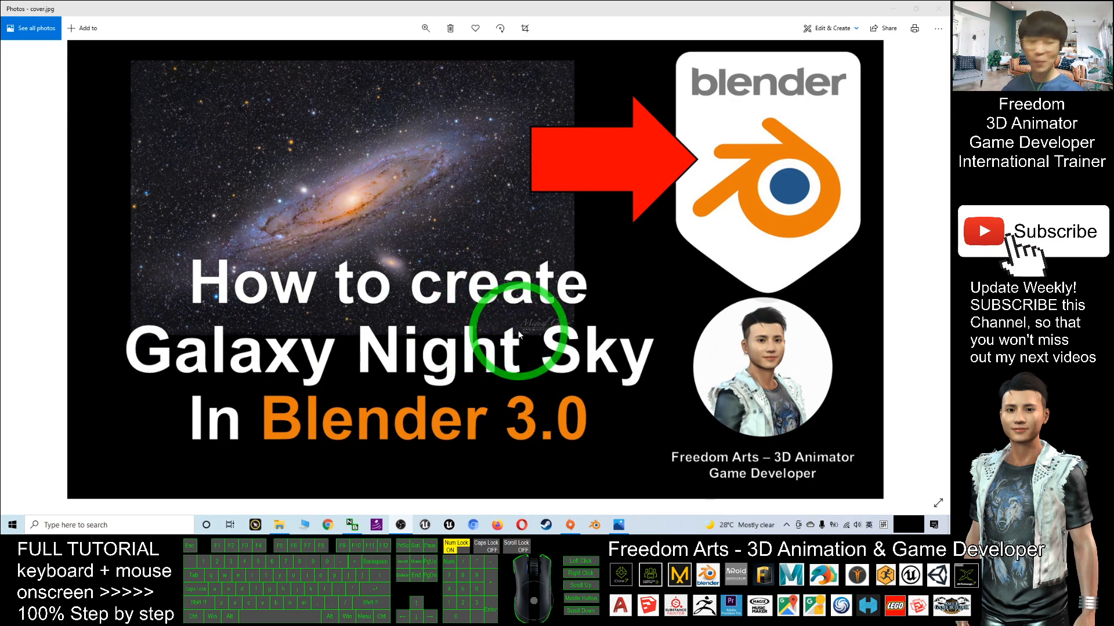
mouse_move(465, 423)
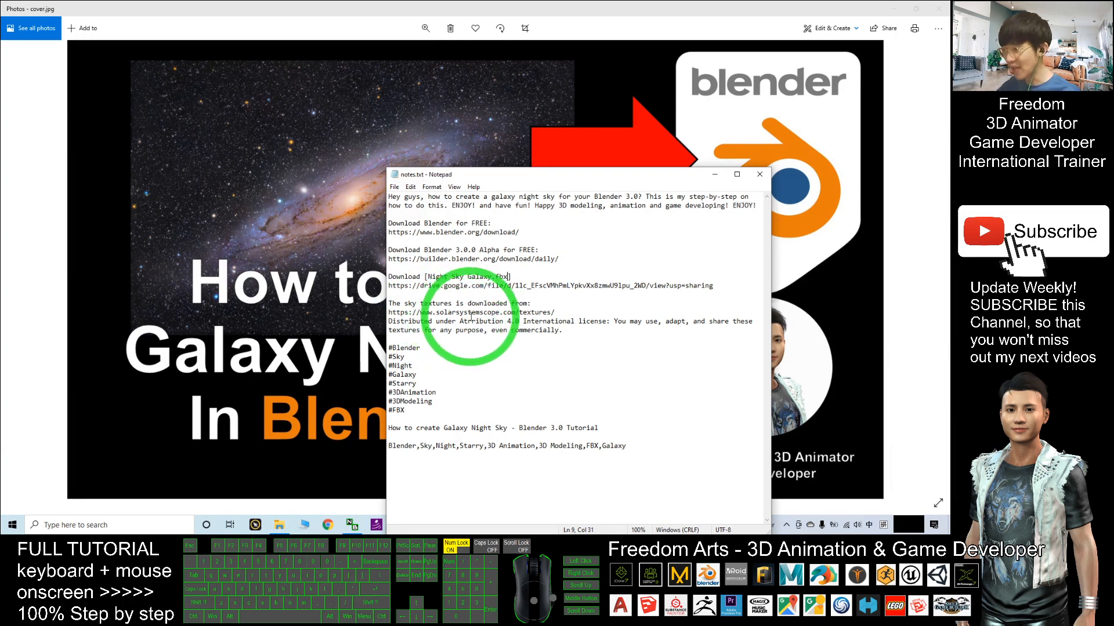
mouse_move(543, 311)
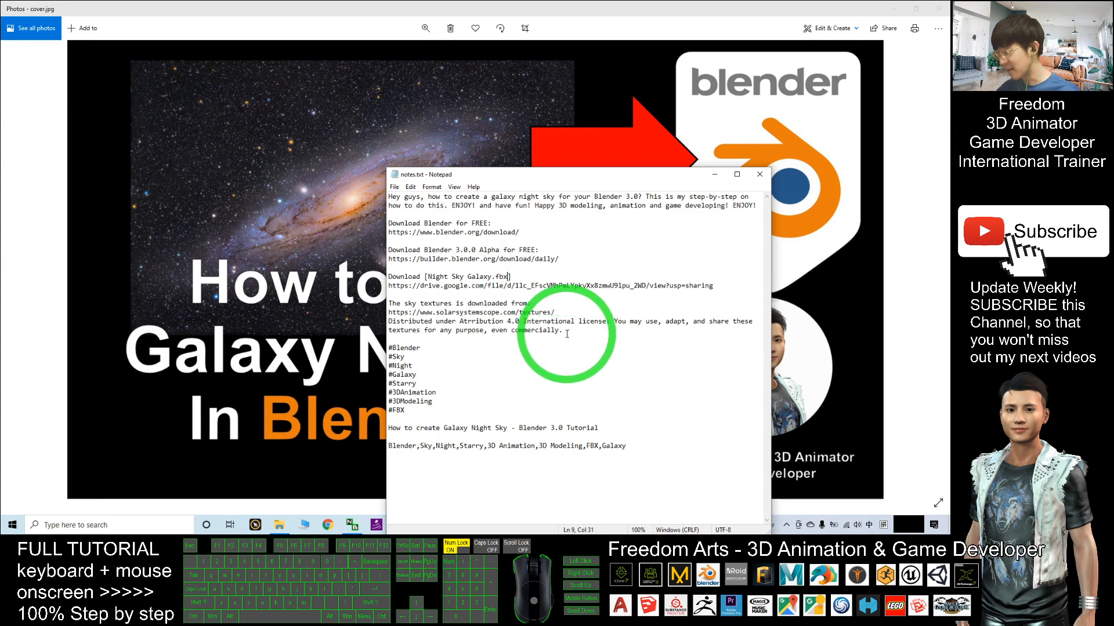
mouse_move(491, 343)
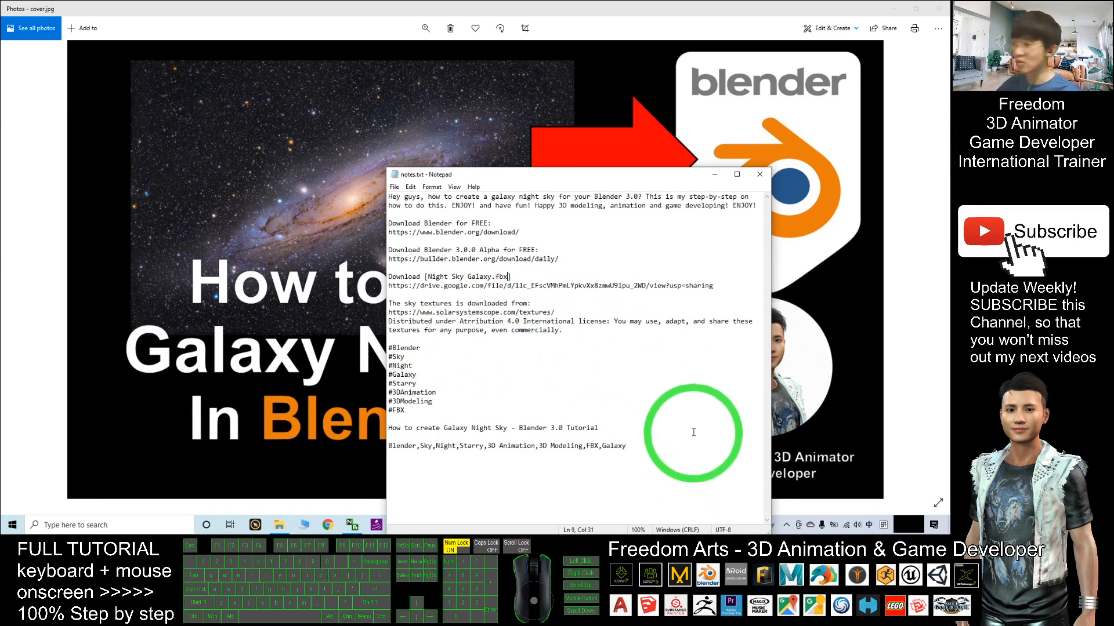
mouse_move(613, 362)
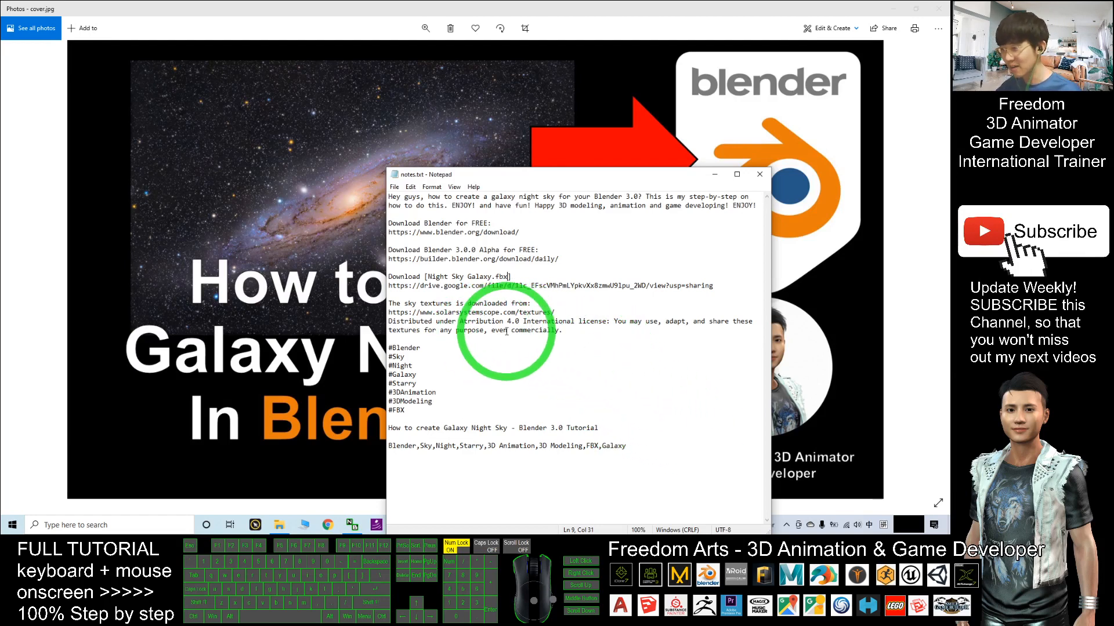
mouse_move(592, 338)
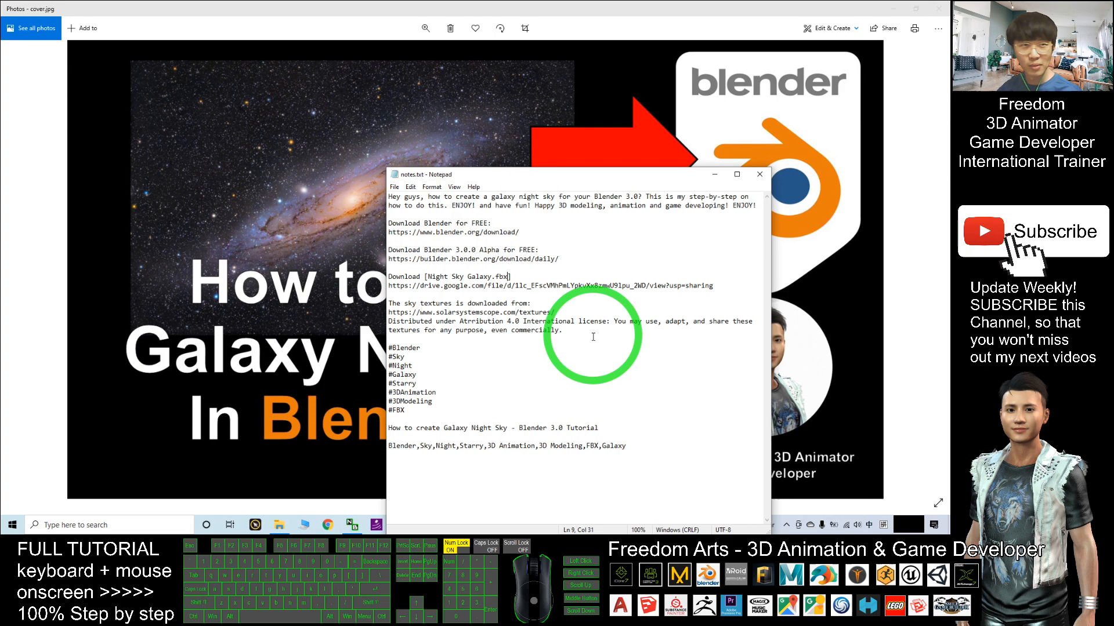
mouse_move(696, 195)
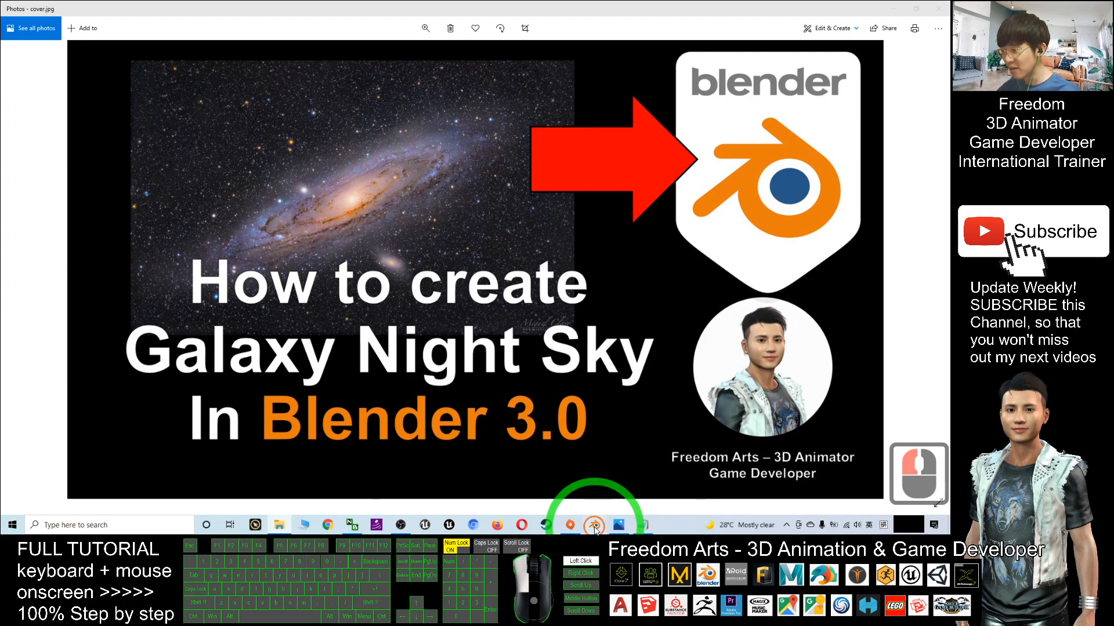
- Launch Blender from the taskbar and close the Photos viewer
click(592, 525)
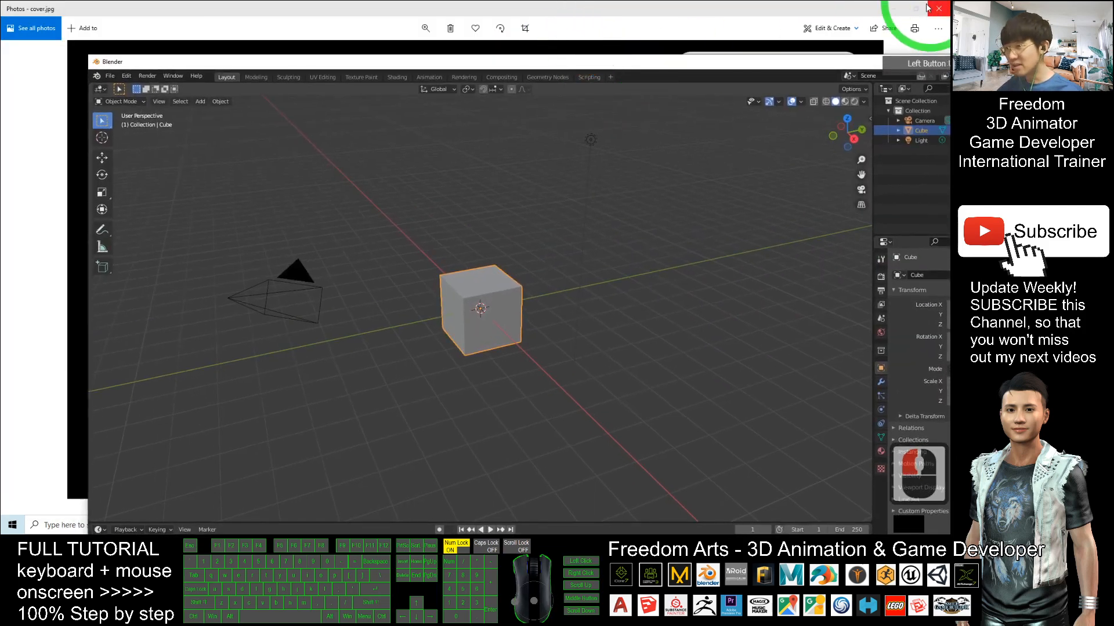
click(939, 8)
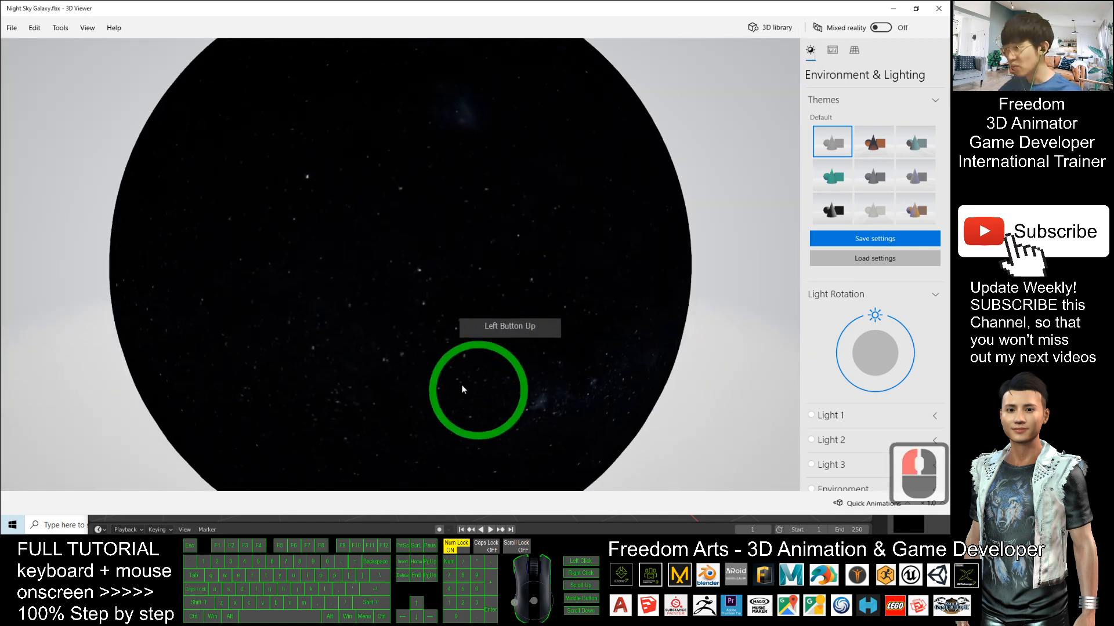
- Preview Night Sky Galaxy.fbx in 3D Viewer as a starry dark sphere
click(477, 375)
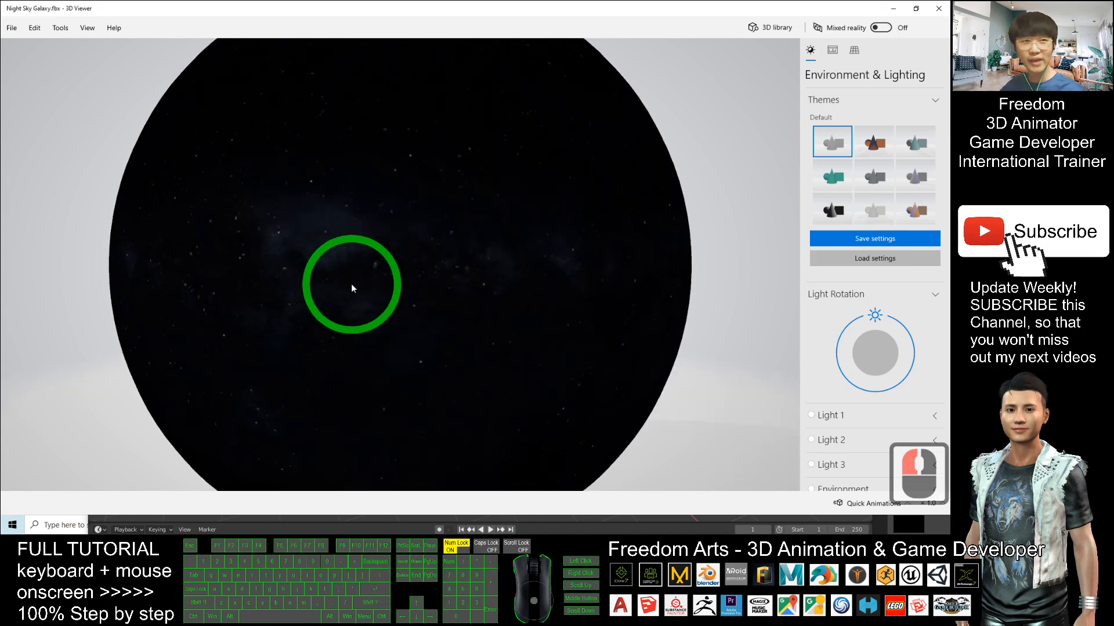
click(415, 274)
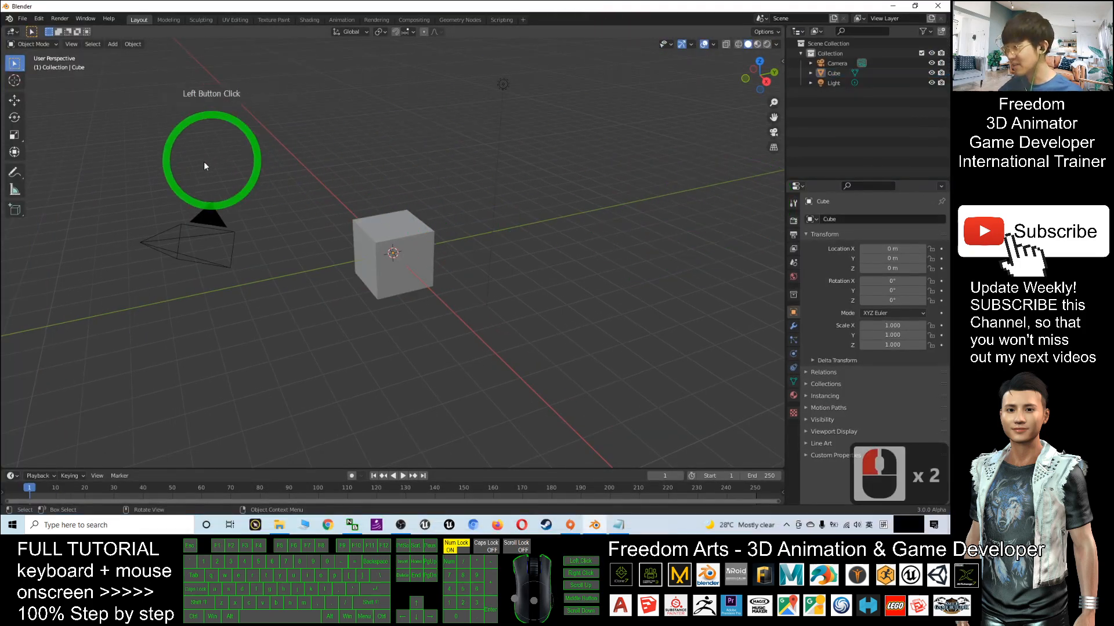
- Delete the default camera, cube and light, and restore down the Blender window
drag(206, 167, 276, 238)
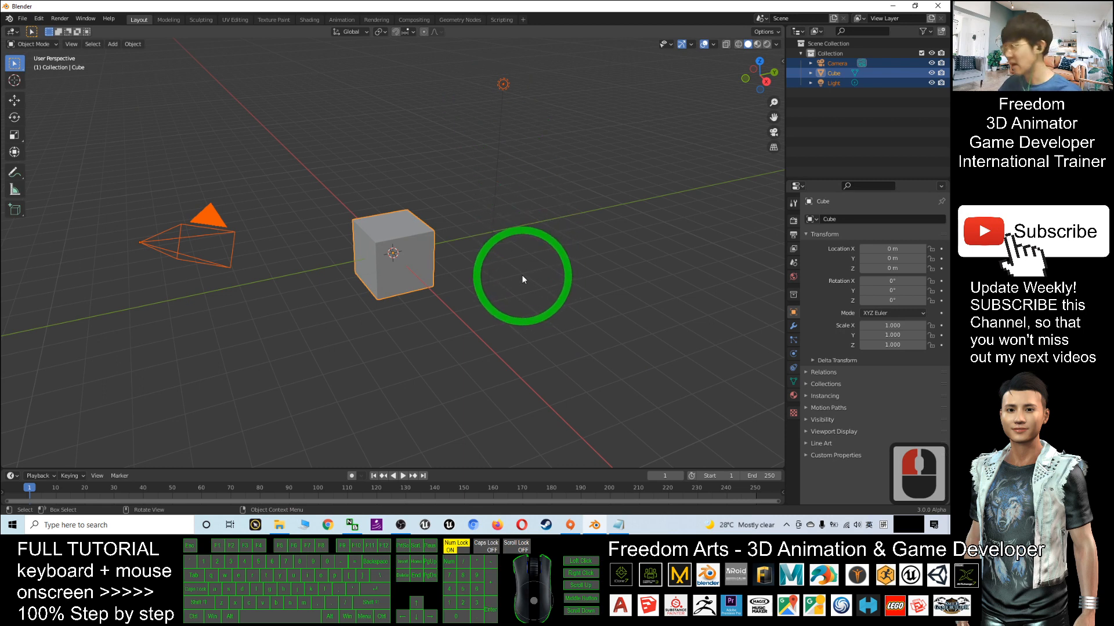
key(x)
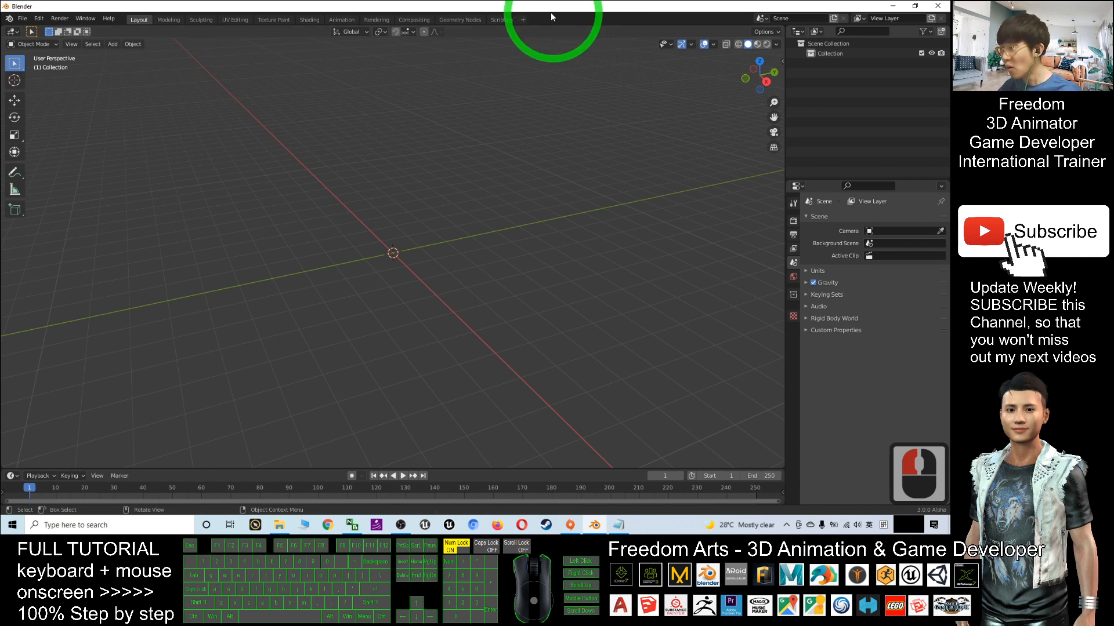
click(914, 6)
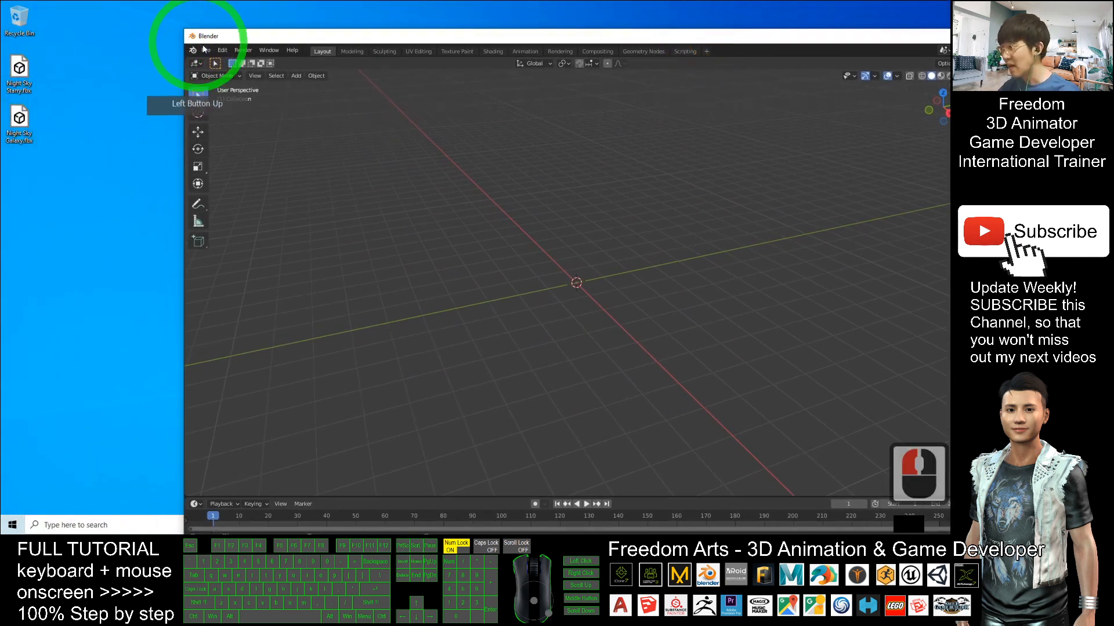
- Import Night Sky Galaxy.fbx from the Desktop via File > Import > FBX
click(221, 183)
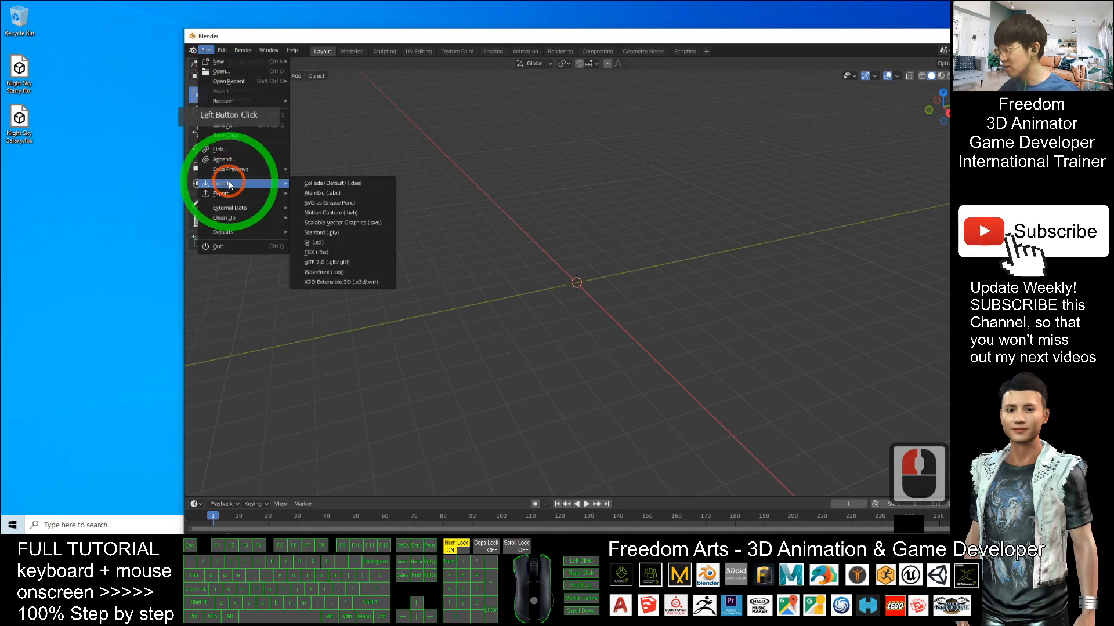
click(316, 253)
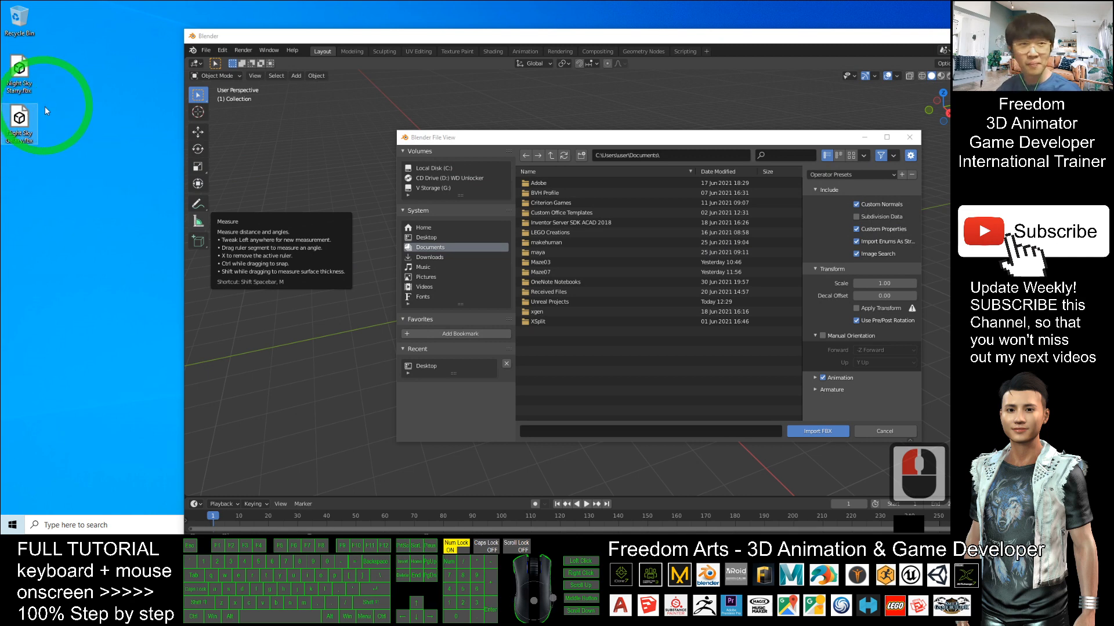
click(426, 238)
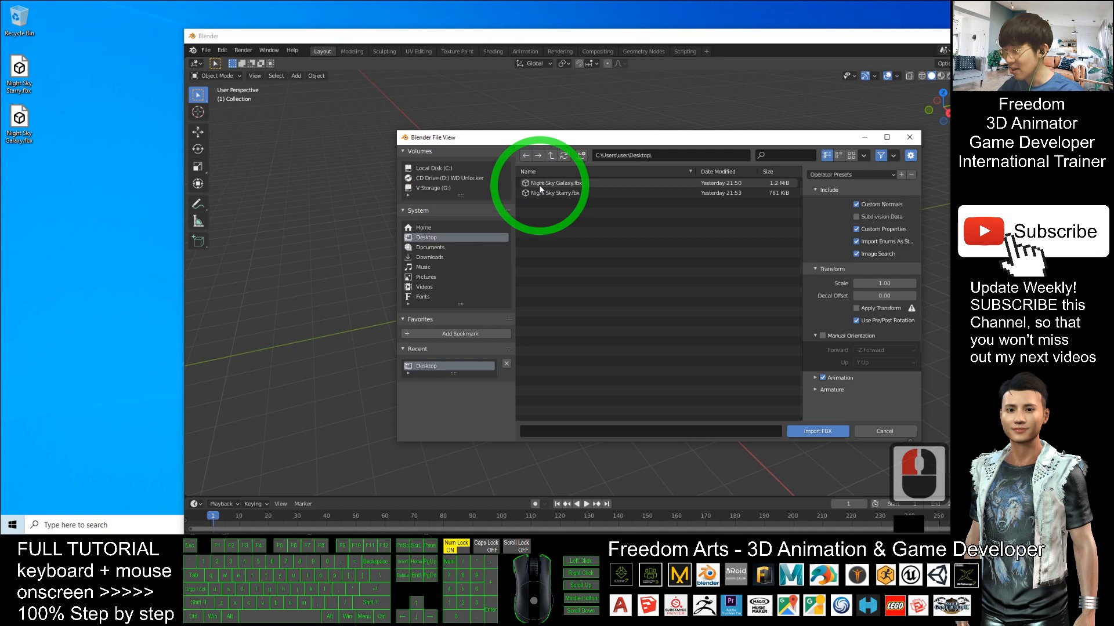
double_click(550, 183)
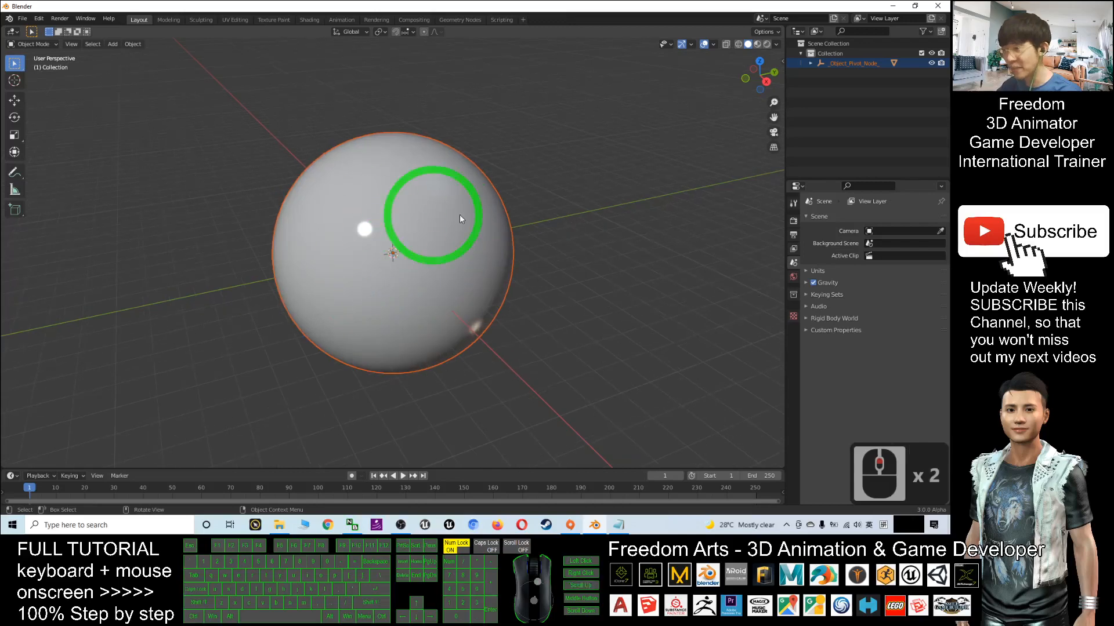
mouse_move(501, 284)
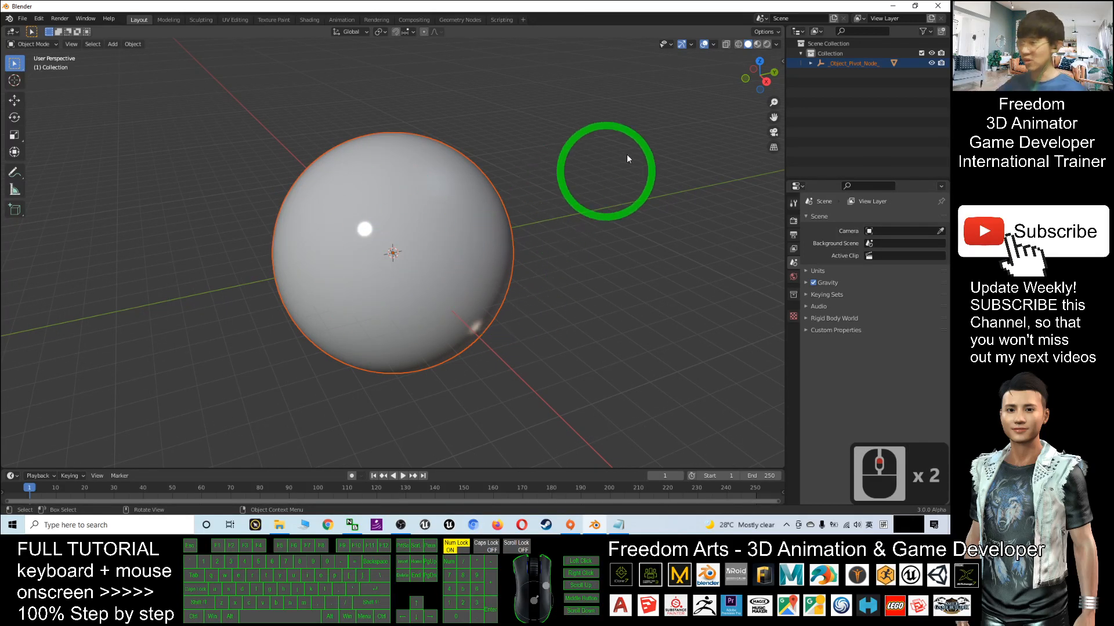
- Switch viewport shading to Material Preview to show the galaxy texture
click(760, 44)
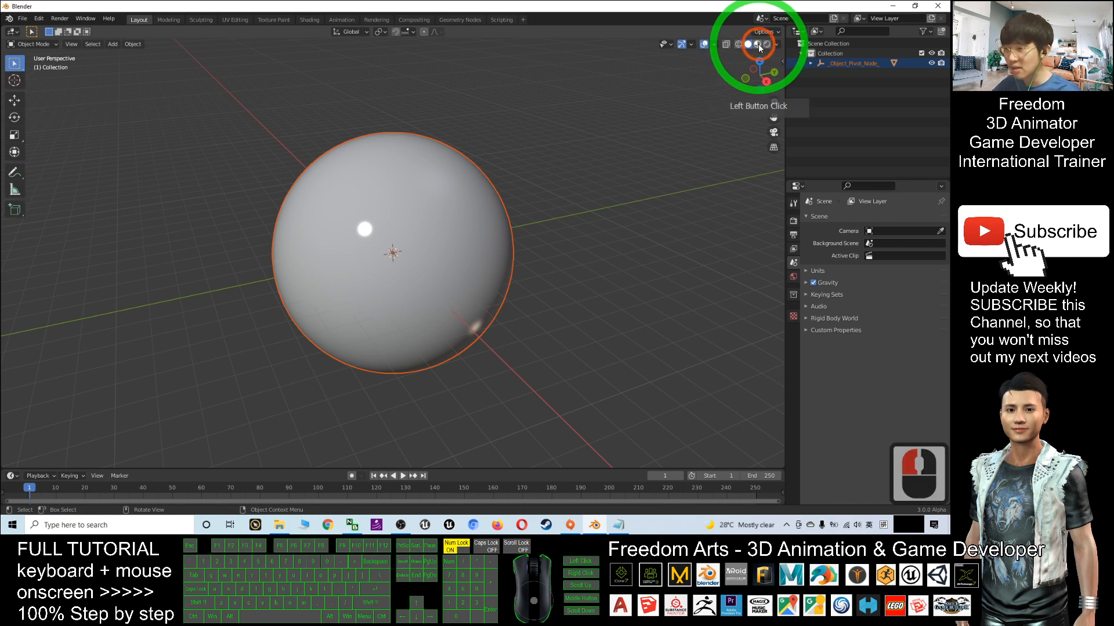
click(758, 44)
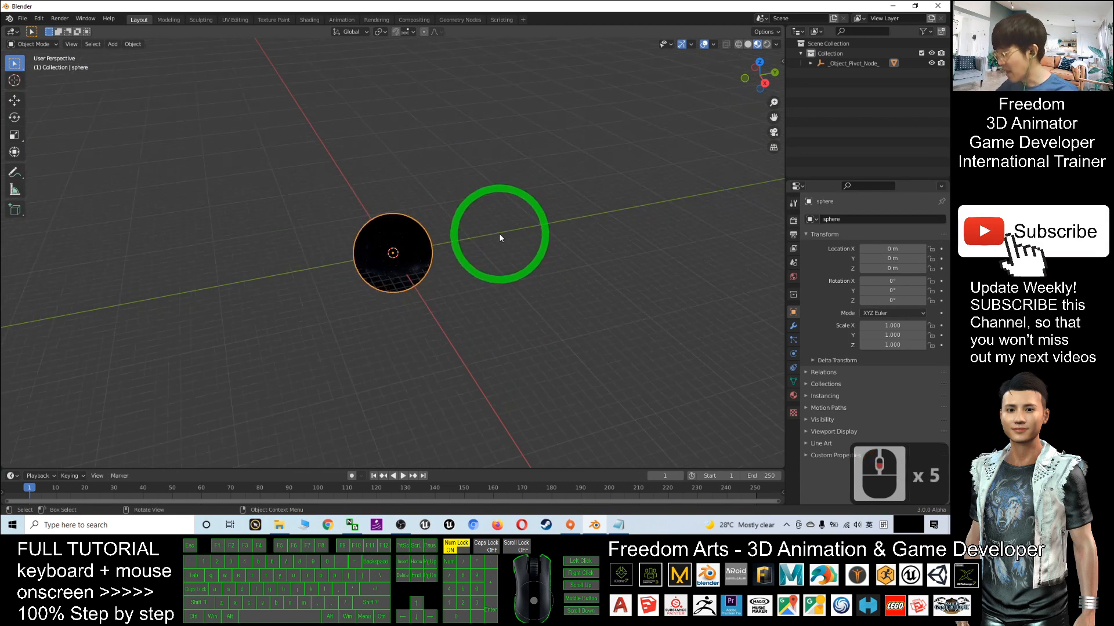
- Scale the selected galaxy sphere up to about 12.049 on all axes
click(390, 263)
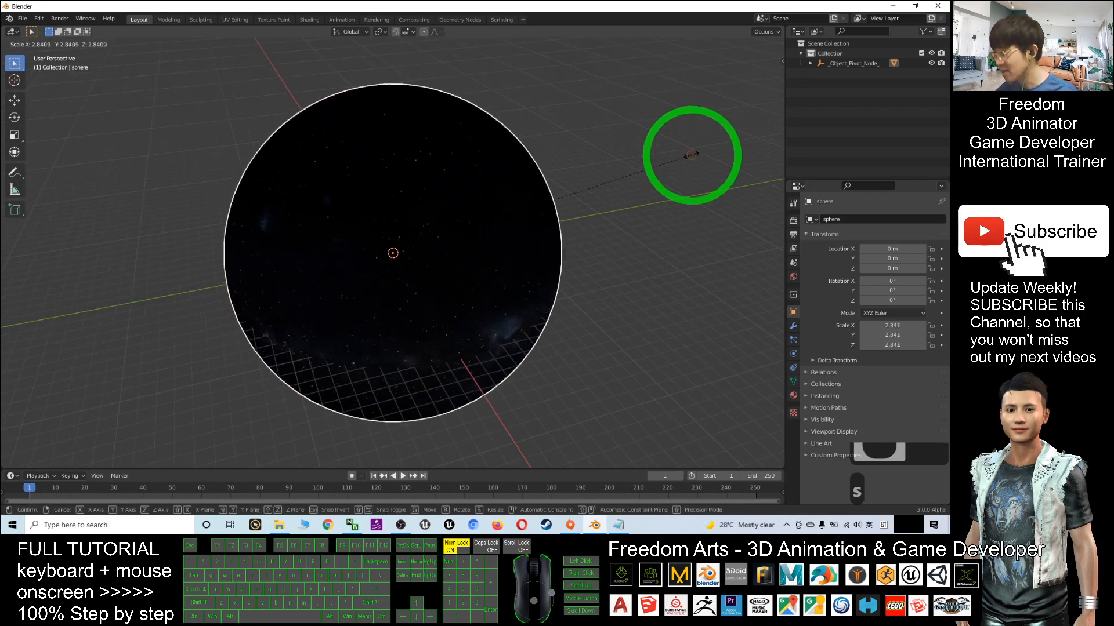
click(536, 211)
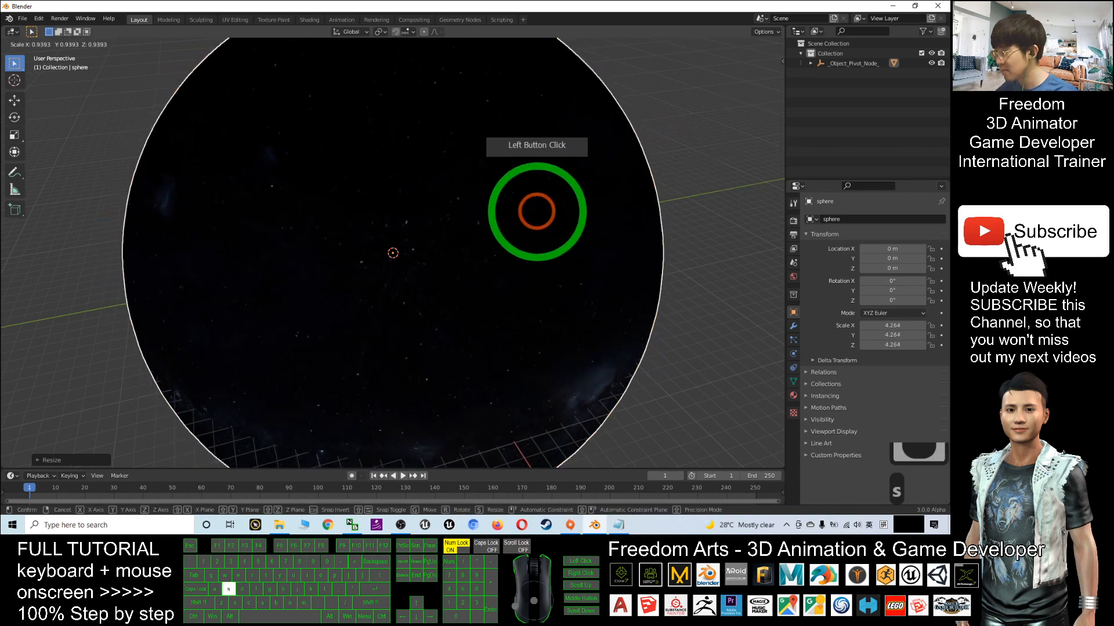
click(595, 197)
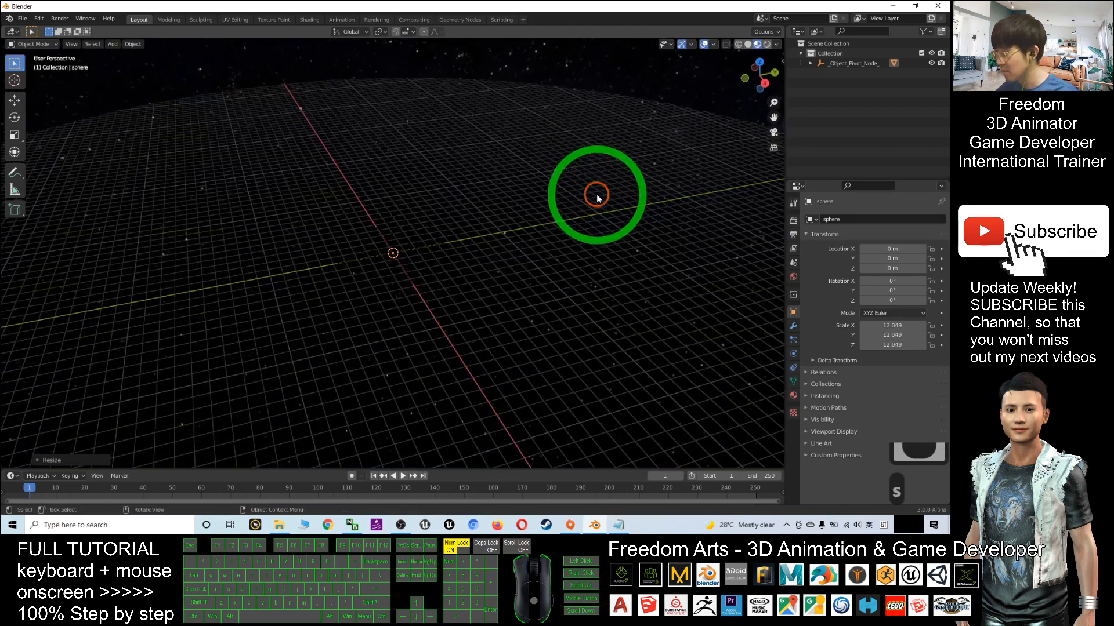
scroll(up, 3)
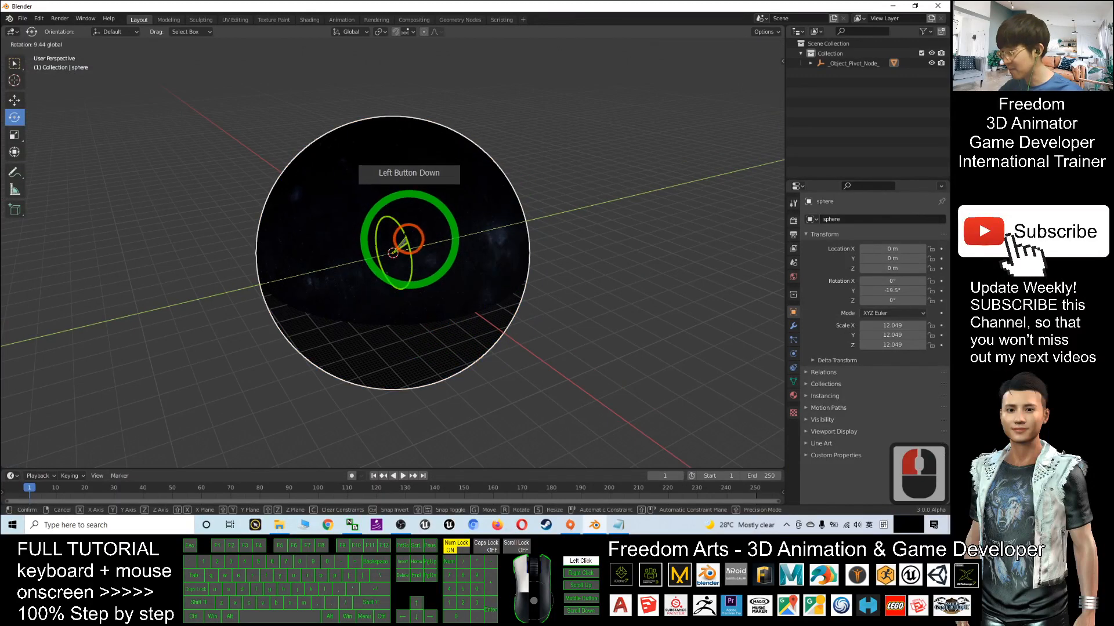
- Rotate the sphere to about -4.78° on Y and zoom inside to view the sky
click(480, 223)
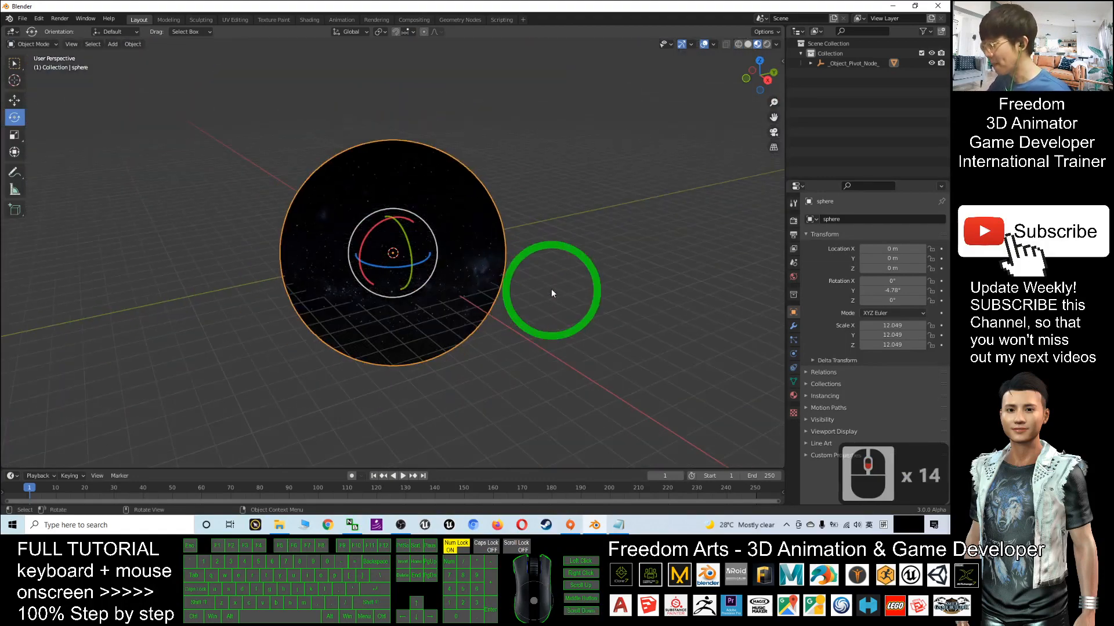
mouse_move(553, 254)
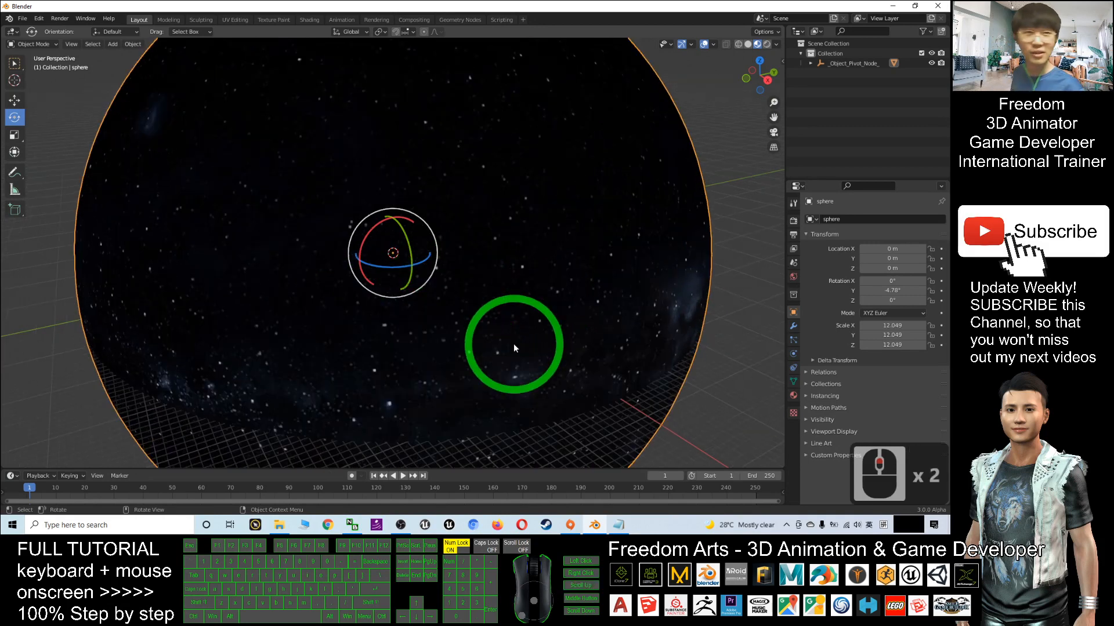
mouse_move(568, 316)
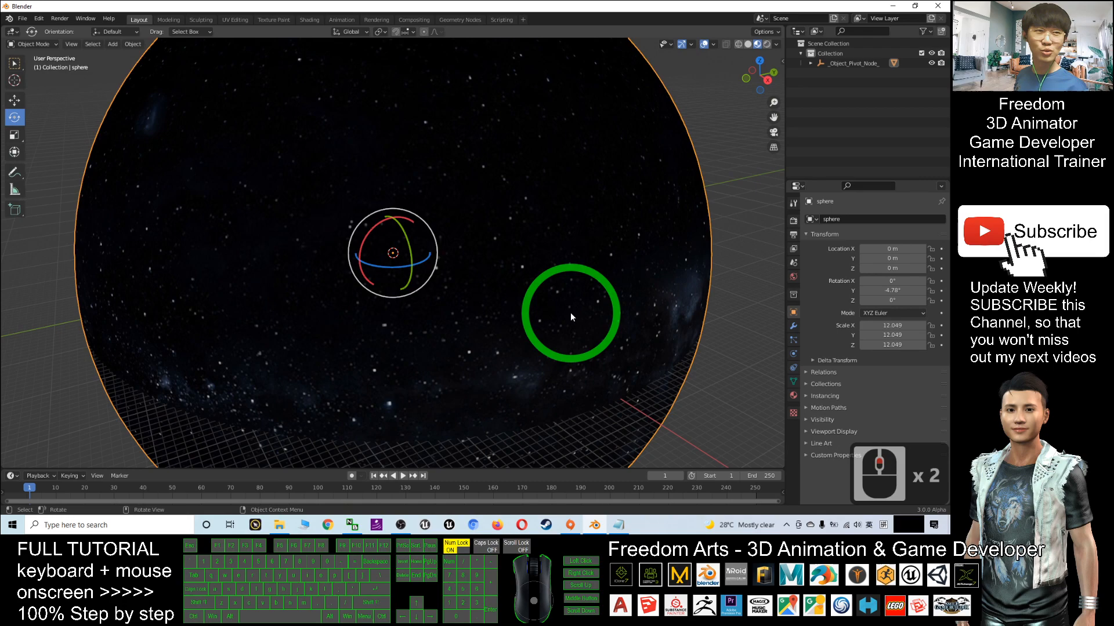
scroll(down, 3)
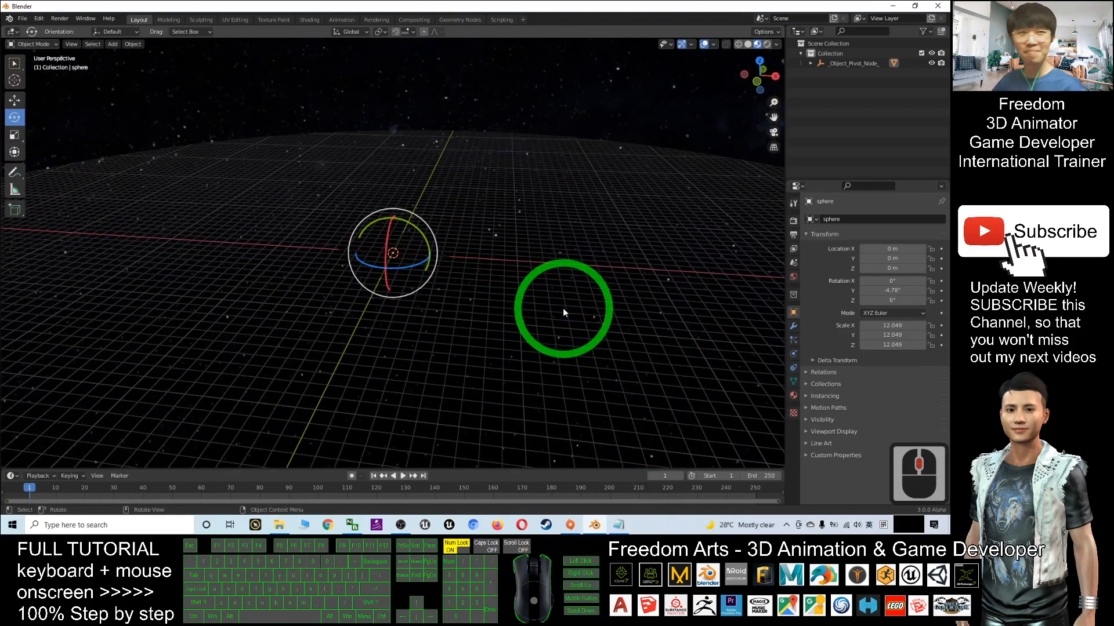
mouse_move(563, 309)
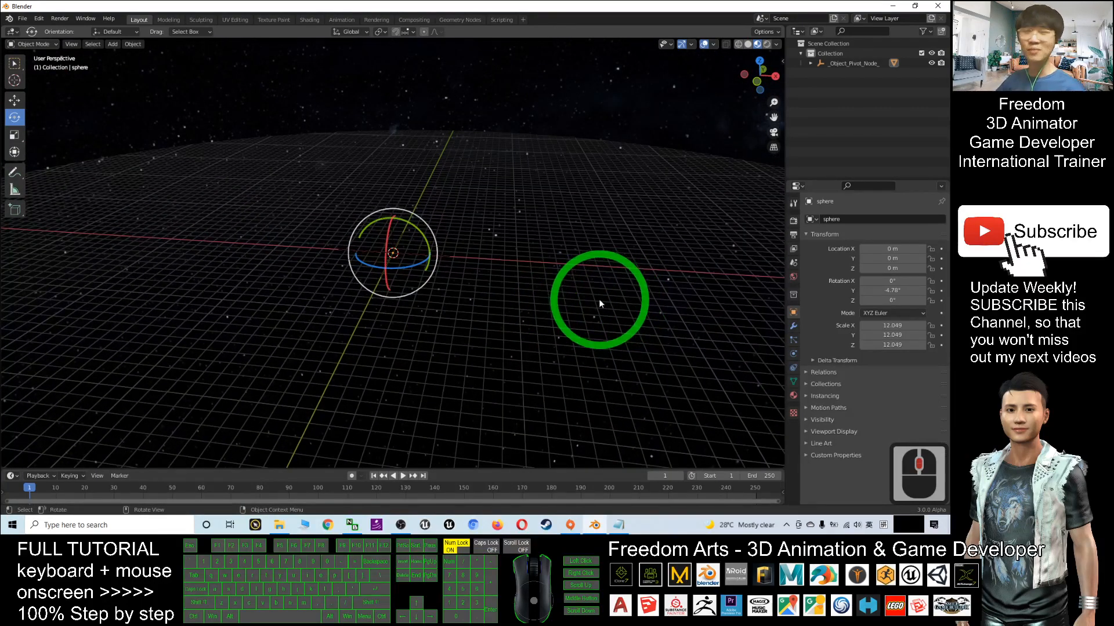